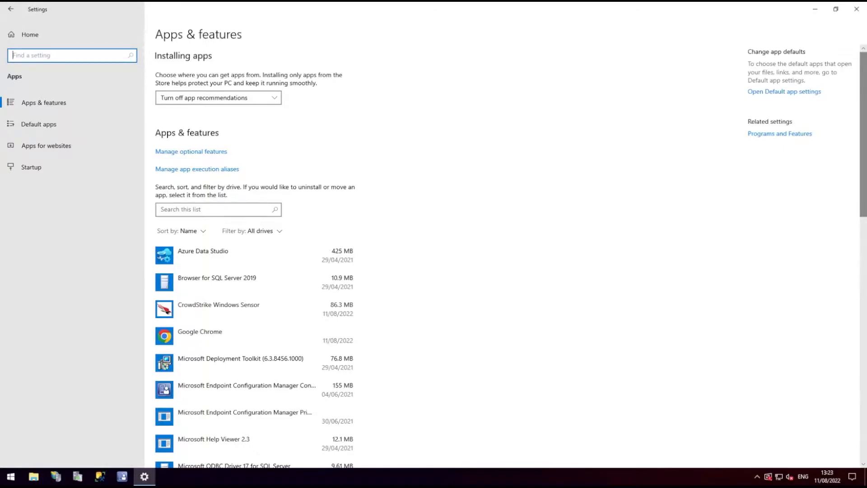
# Run .\GetFrameworkVersion.ps1 in PowerShell to confirm .NET Framework 4.8 or later is present.
pyautogui.scroll(-3)
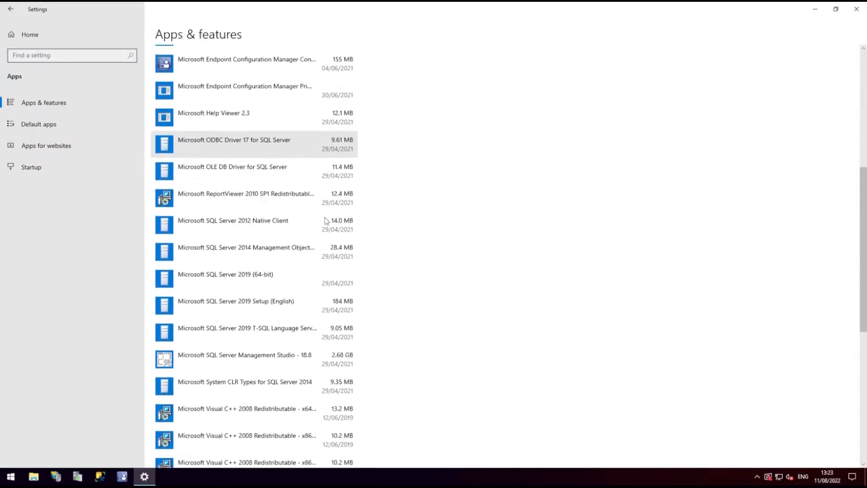
pyautogui.scroll(-3)
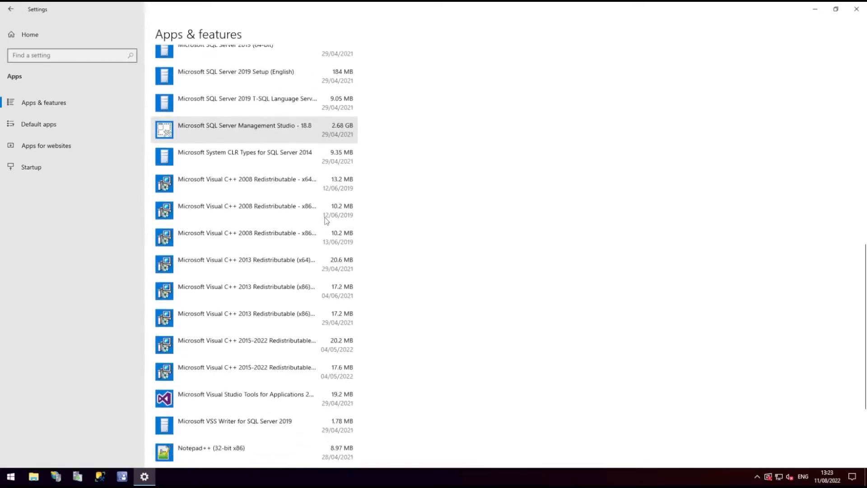
pyautogui.click(246, 271)
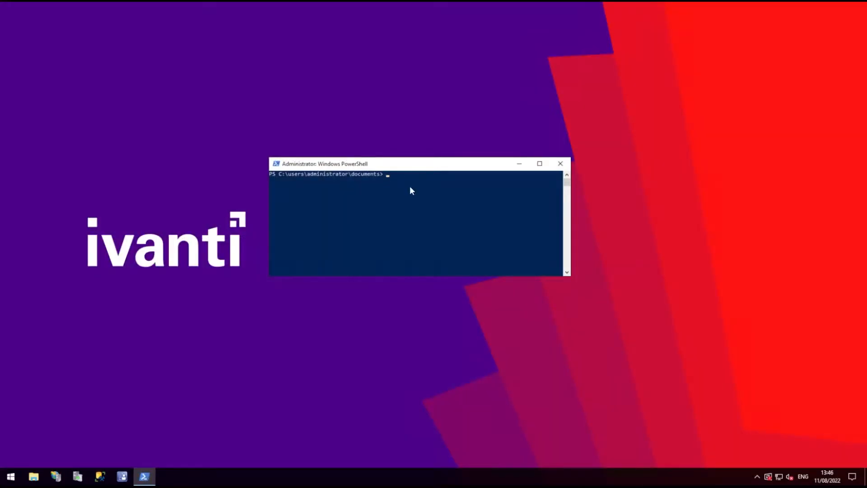
pyautogui.write('.\\Get')
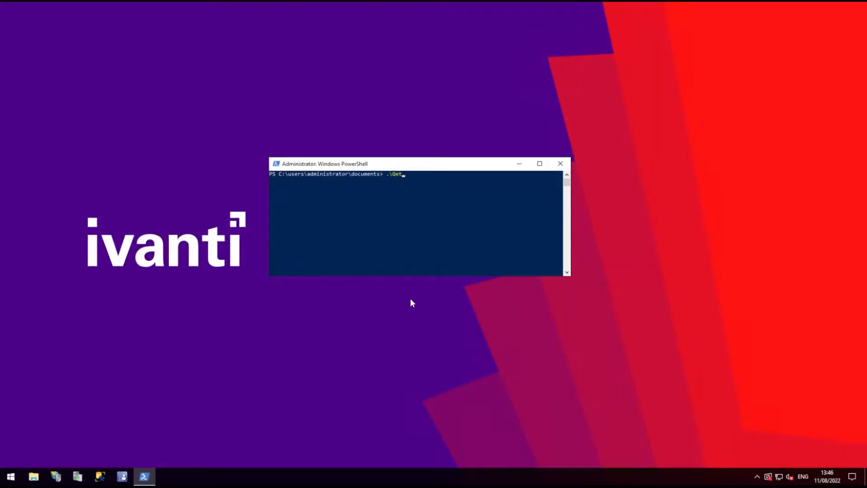
pyautogui.write('FrameworkVersion.ps1')
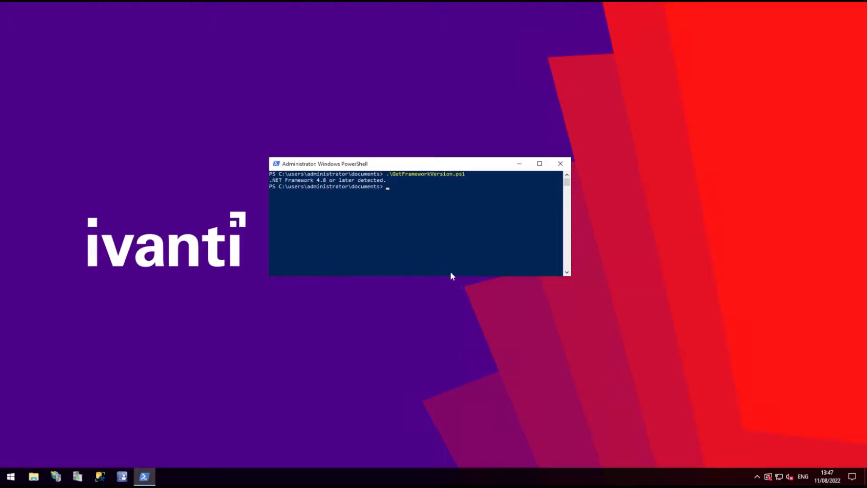
pyautogui.click(560, 163)
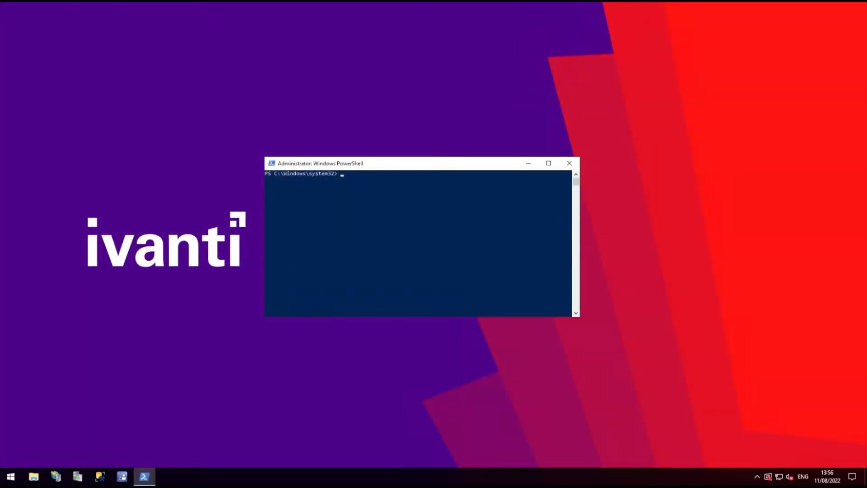
pyautogui.moveTo(390, 188)
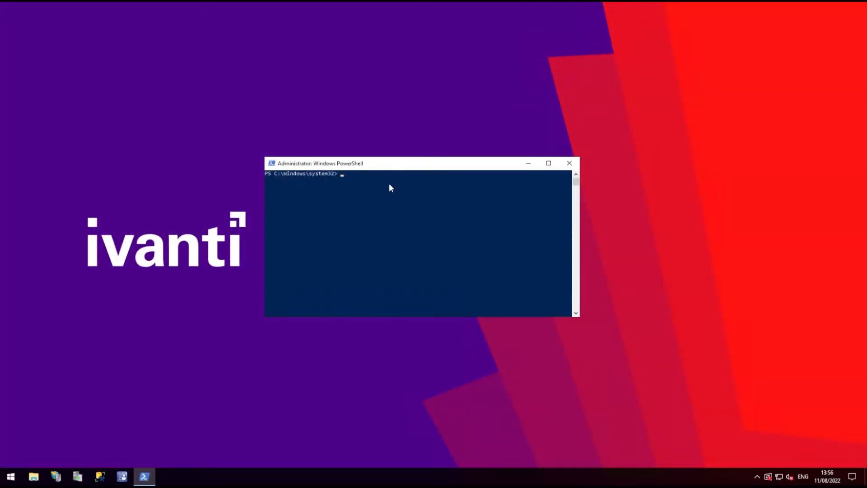
# Run Get-Module, then Import-Module -Name UpdateServices in PowerShell.
pyautogui.write('Get-Module')
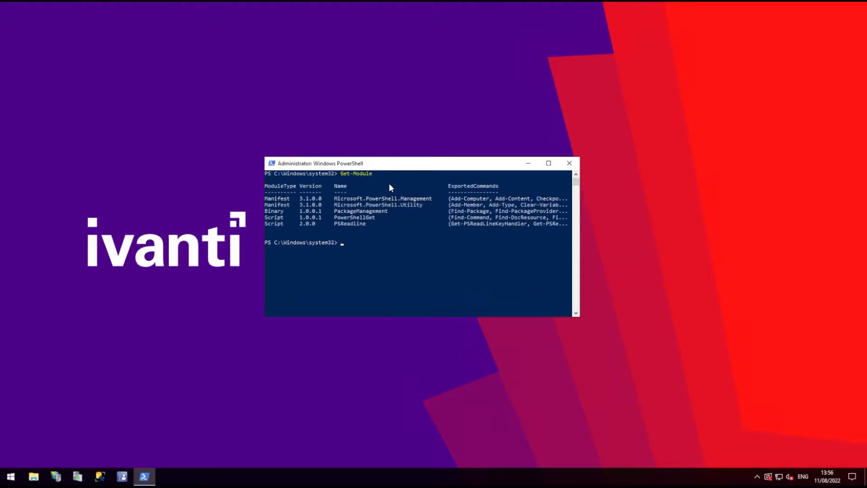
pyautogui.write('Import-Module -Name')
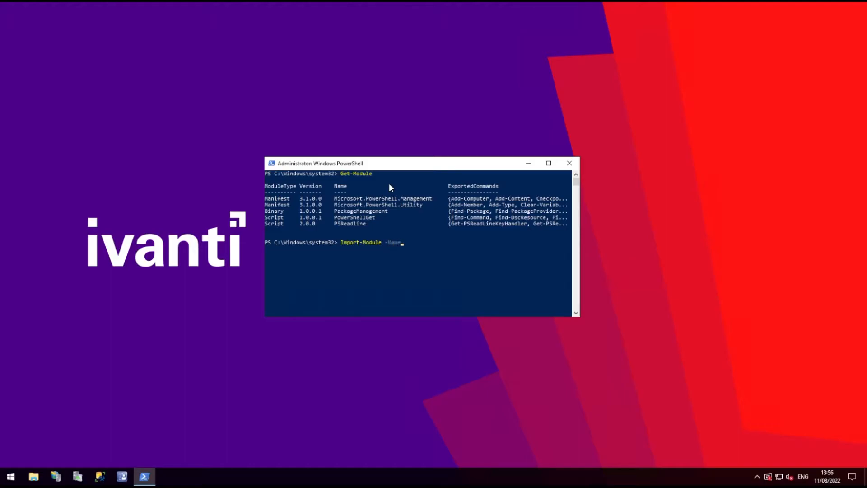
pyautogui.write('Upda')
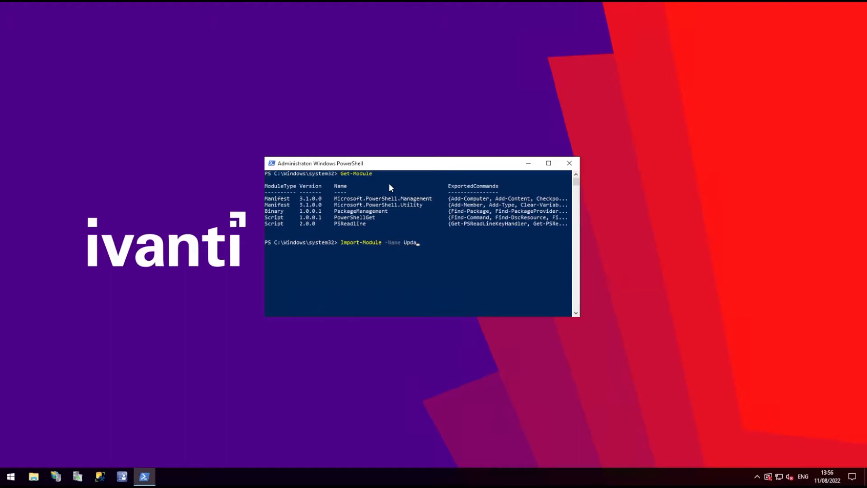
pyautogui.write('teServices')
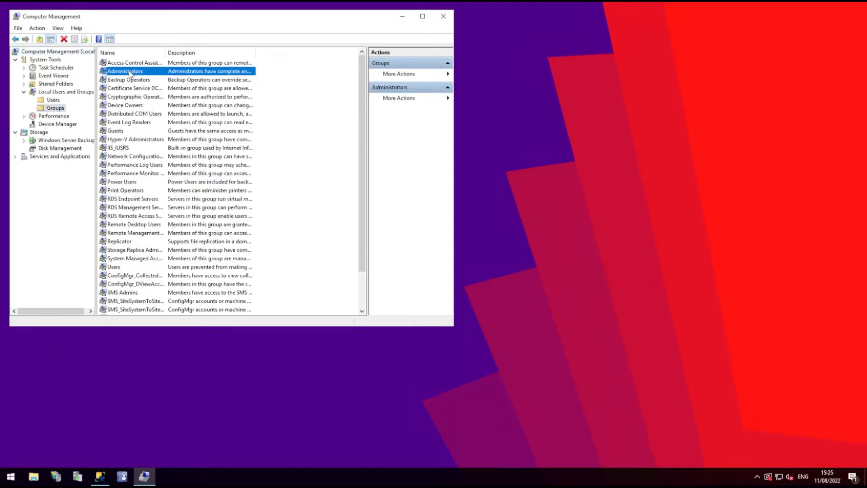
# Review the local Administrators group's members, including the MEM site admins entry.
pyautogui.doubleClick(125, 70)
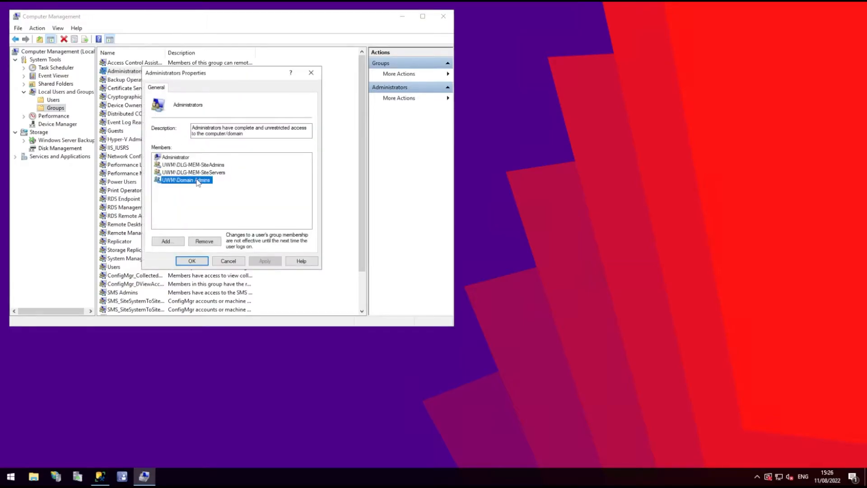
pyautogui.click(191, 164)
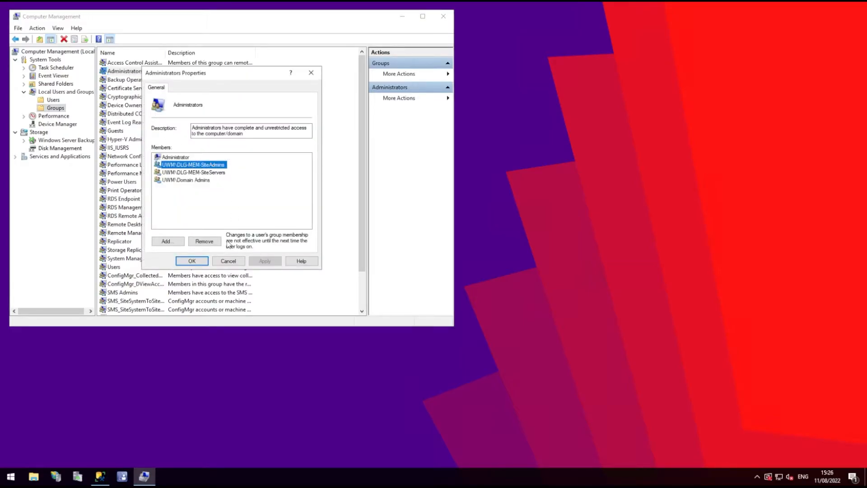
pyautogui.click(191, 260)
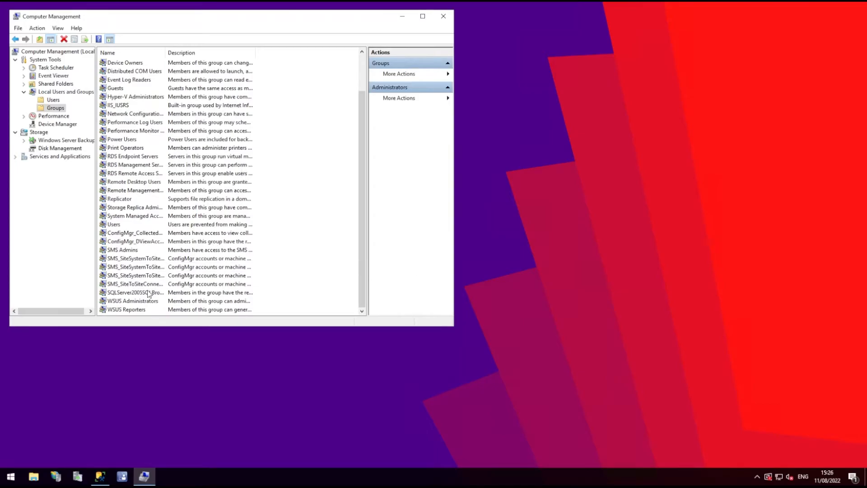
pyautogui.doubleClick(132, 299)
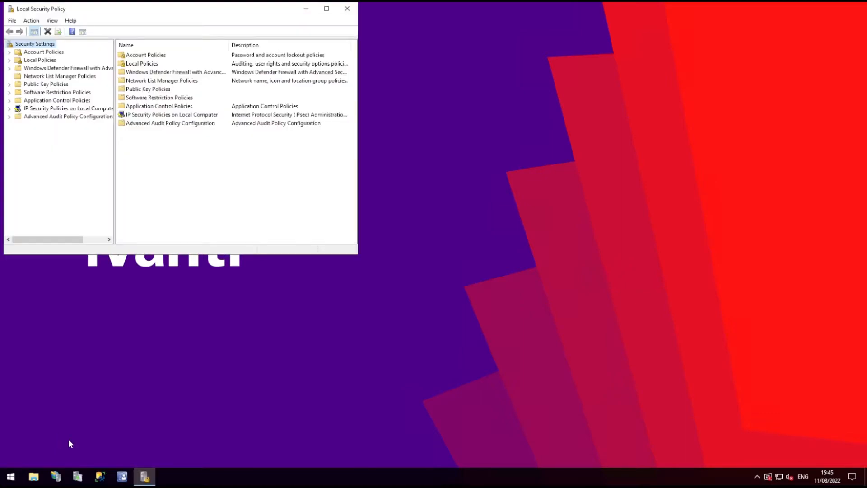
# View the accounts assigned the Log on as a batch job user right.
pyautogui.click(10, 59)
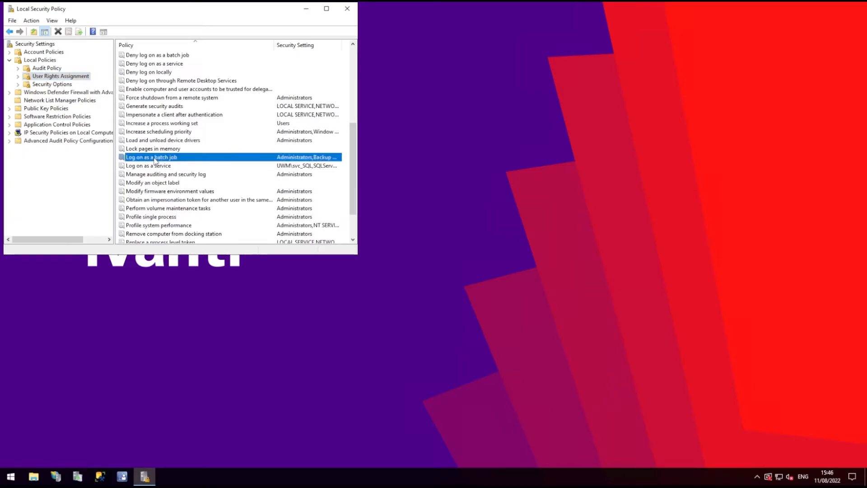
pyautogui.doubleClick(150, 156)
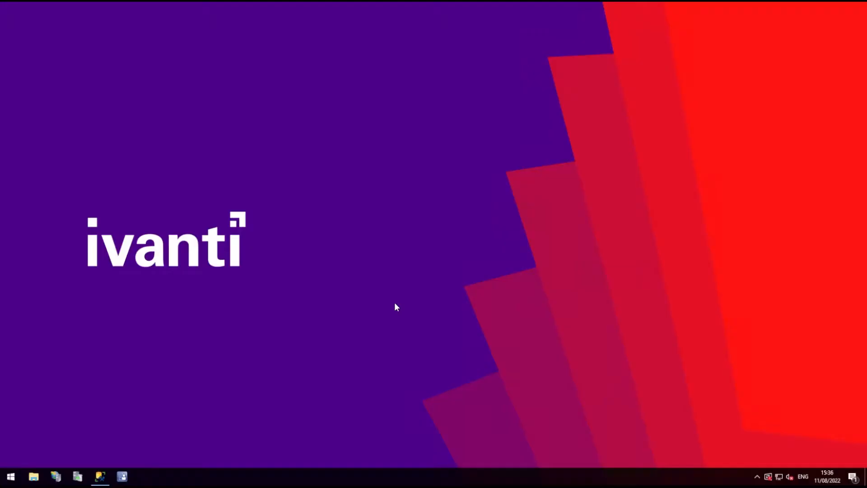
# Browse Administration site system roles and the Administrative Users list in Configuration Manager.
pyautogui.click(121, 476)
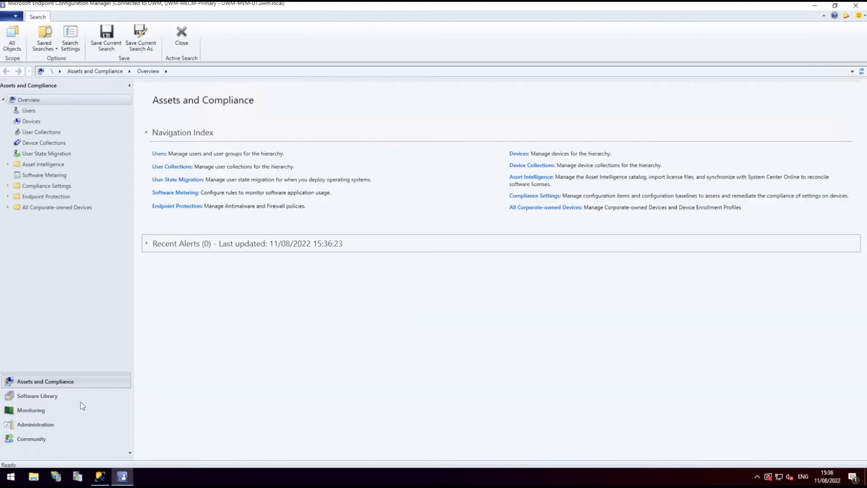
pyautogui.click(35, 425)
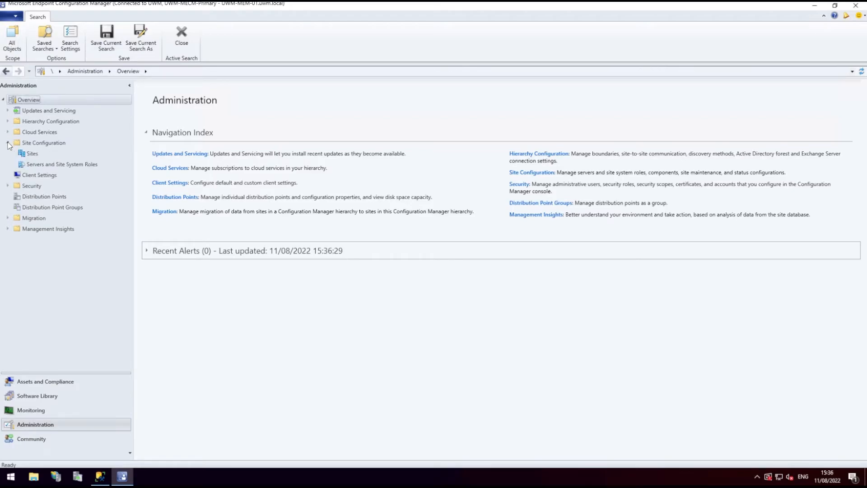
pyautogui.click(62, 164)
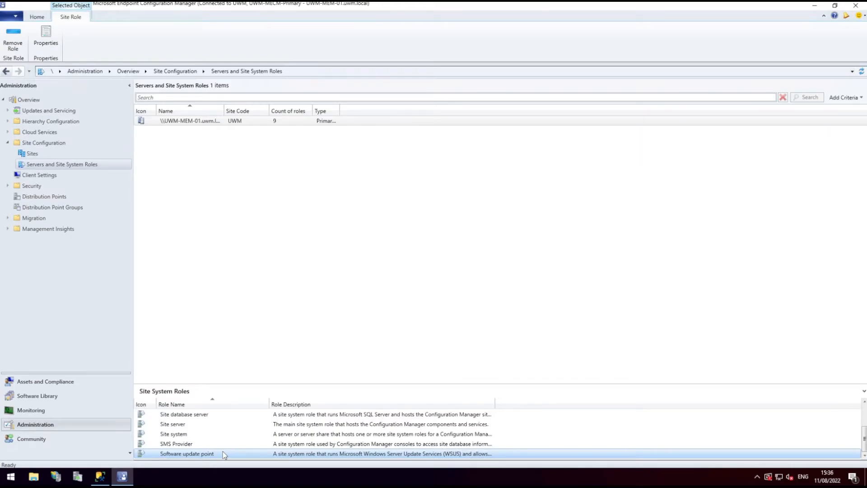
pyautogui.click(51, 196)
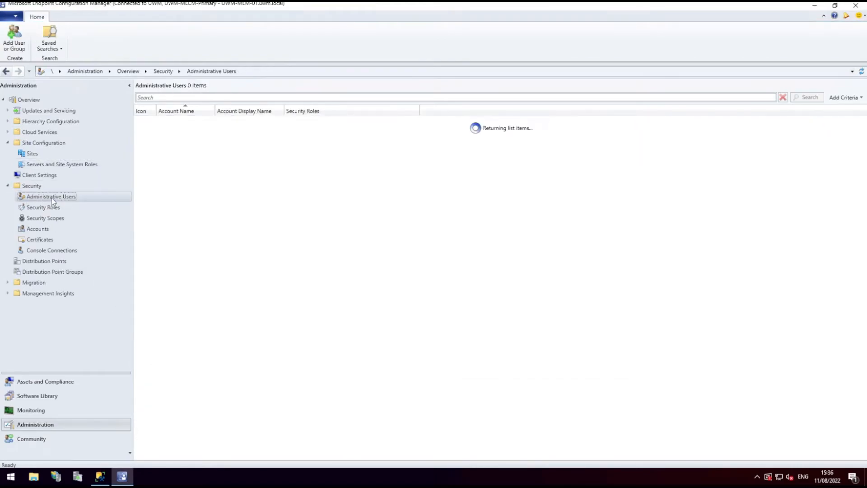
# Confirm the Administrator account holds the Full Administrator security role and close its properties.
pyautogui.click(184, 120)
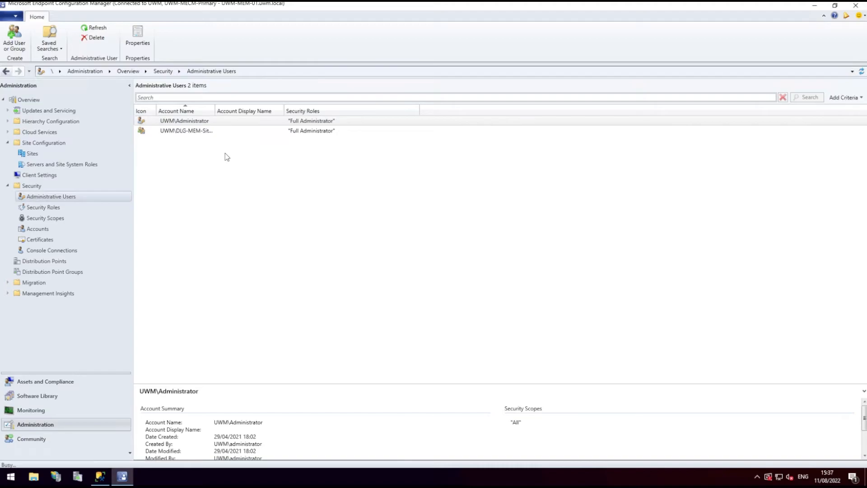
pyautogui.click(137, 42)
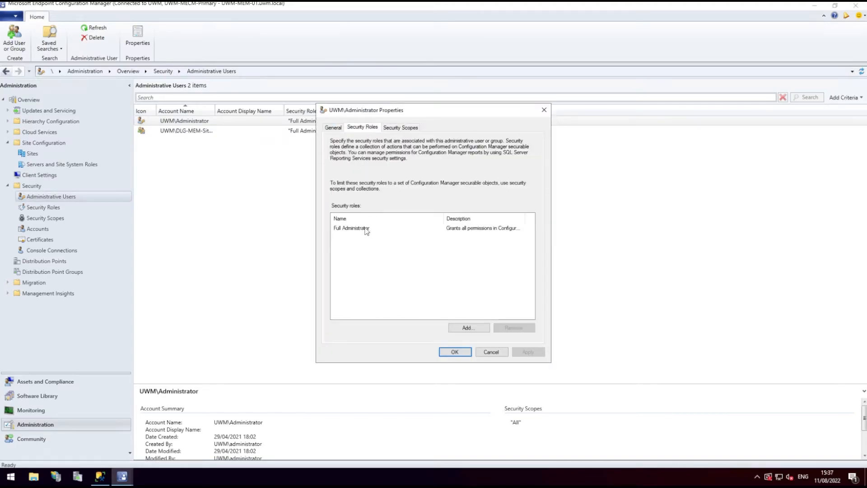
pyautogui.click(400, 127)
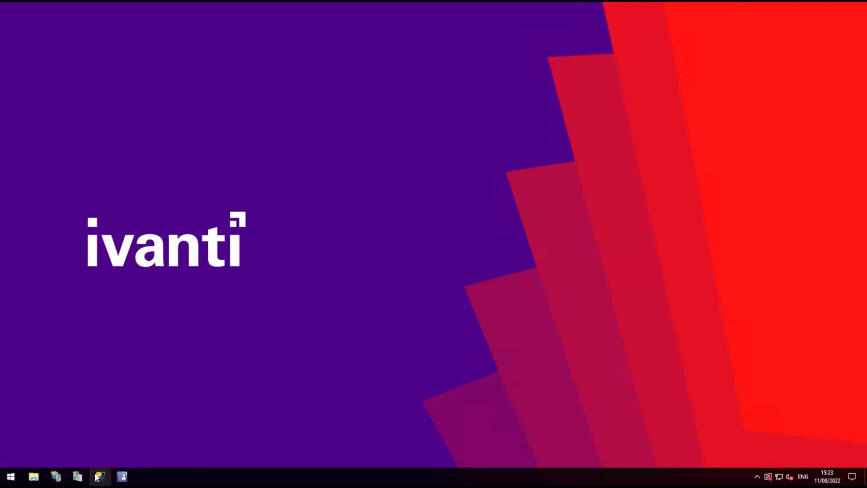
# Connect to the database server in SSMS and expand Security > Logins.
pyautogui.click(99, 475)
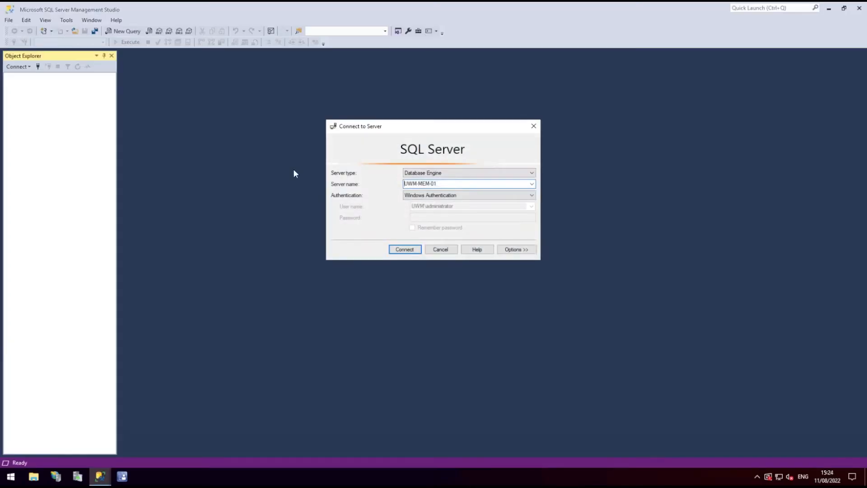
pyautogui.click(404, 249)
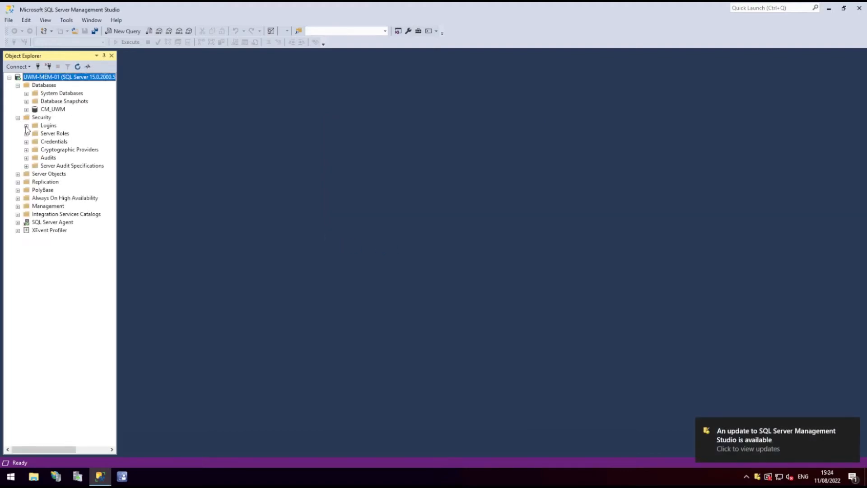
pyautogui.click(26, 124)
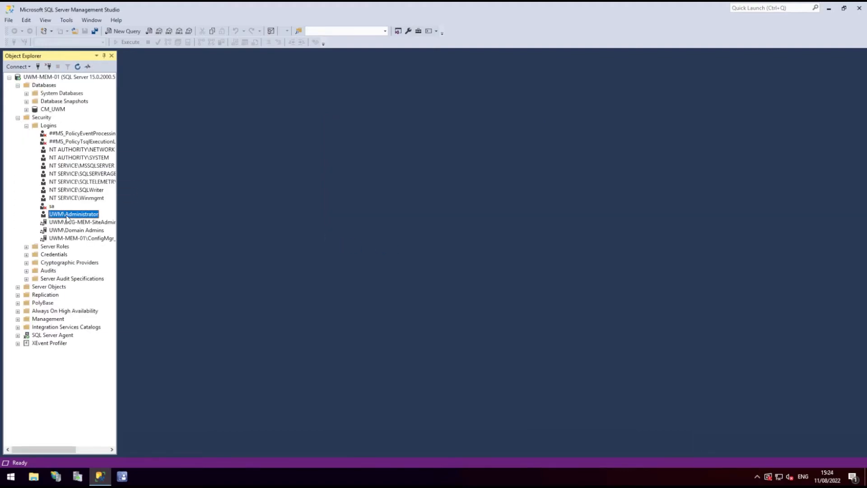
# Confirm the Administrator login holds the sysadmin server role and close its properties.
pyautogui.doubleClick(73, 214)
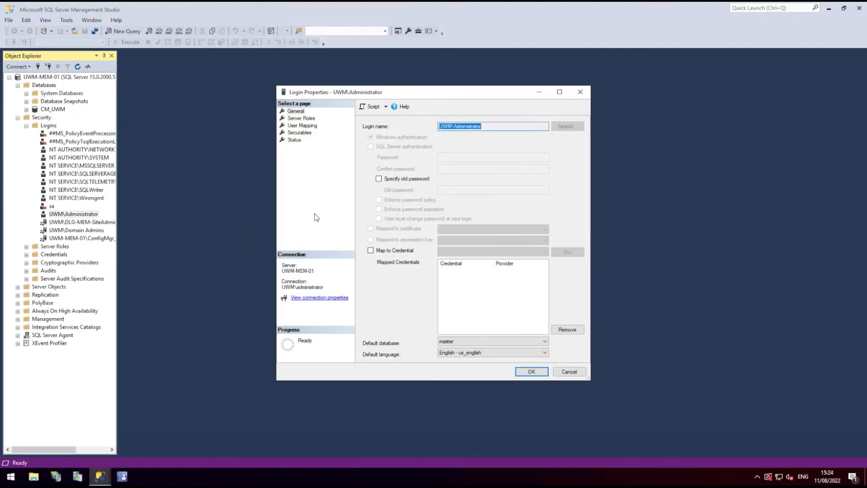
pyautogui.click(301, 117)
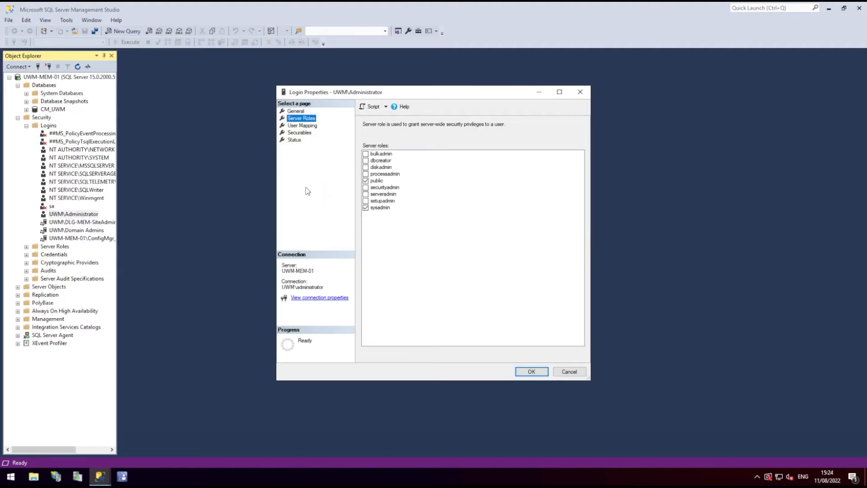
pyautogui.click(380, 207)
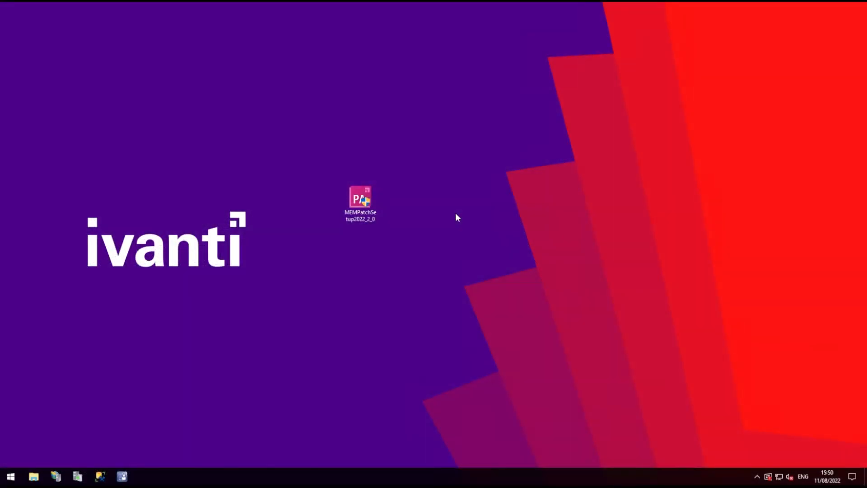
# Launch MEMPatchSetup from the desktop and allow it through the UAC prompt.
pyautogui.click(360, 203)
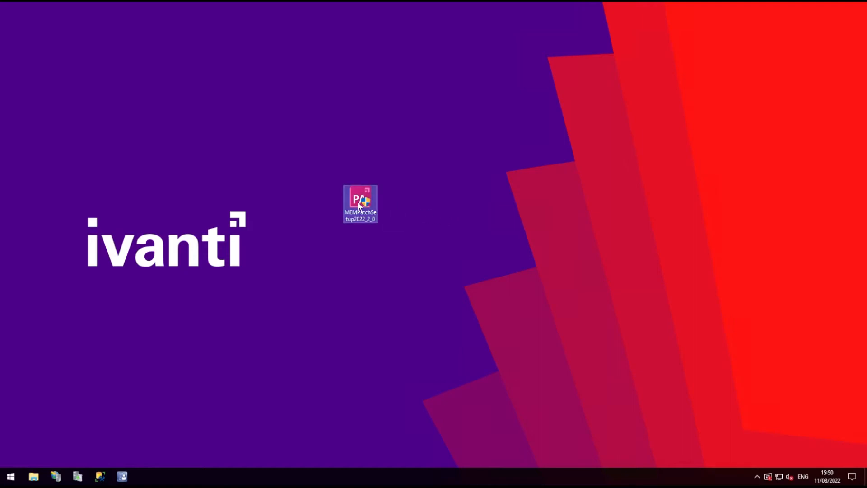
pyautogui.doubleClick(358, 201)
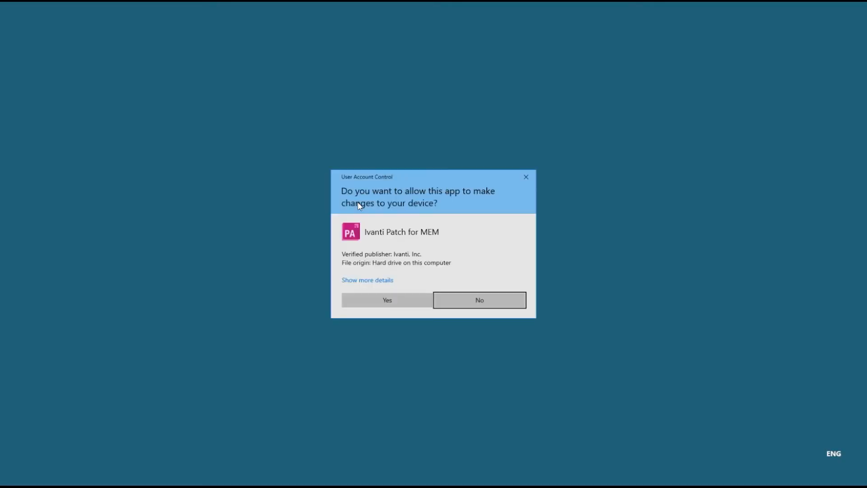
pyautogui.click(387, 299)
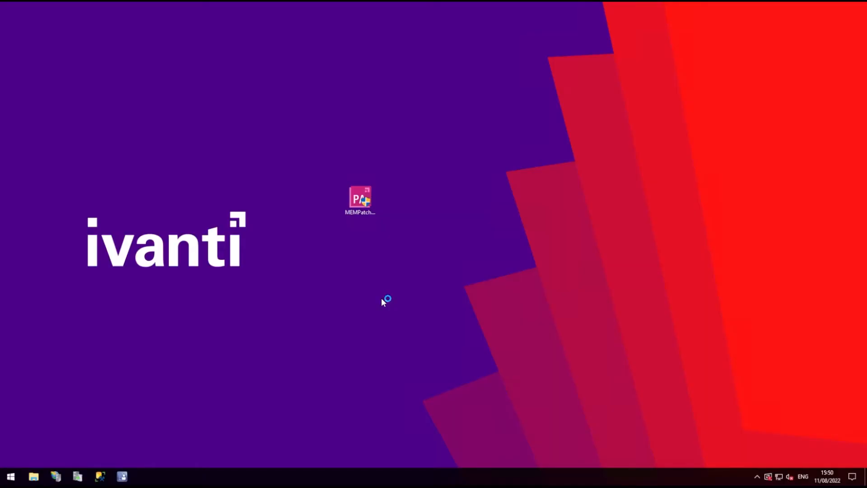
pyautogui.doubleClick(359, 198)
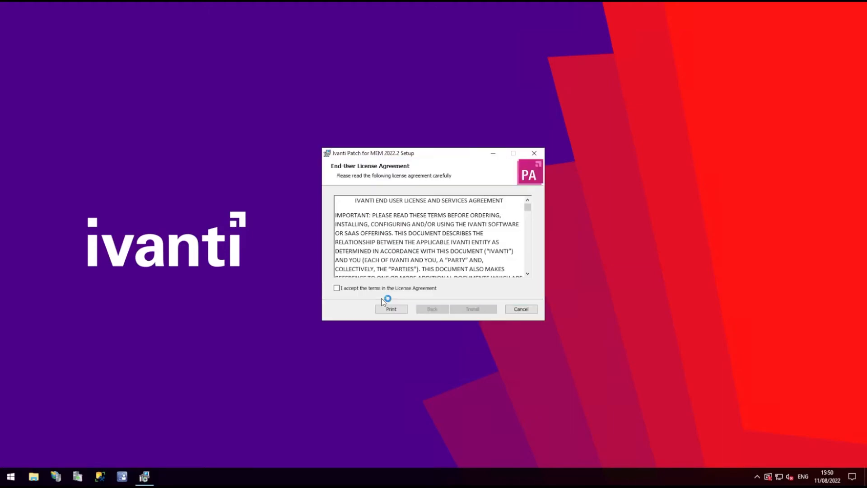
pyautogui.moveTo(492, 238)
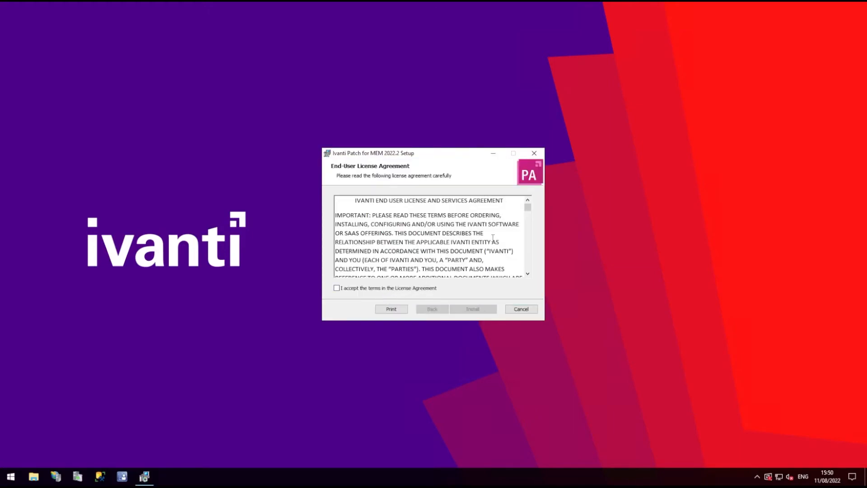
# Accept the license agreement, install Ivanti Patch for MEM 2022.2 and finish the wizard.
pyautogui.scroll(-3)
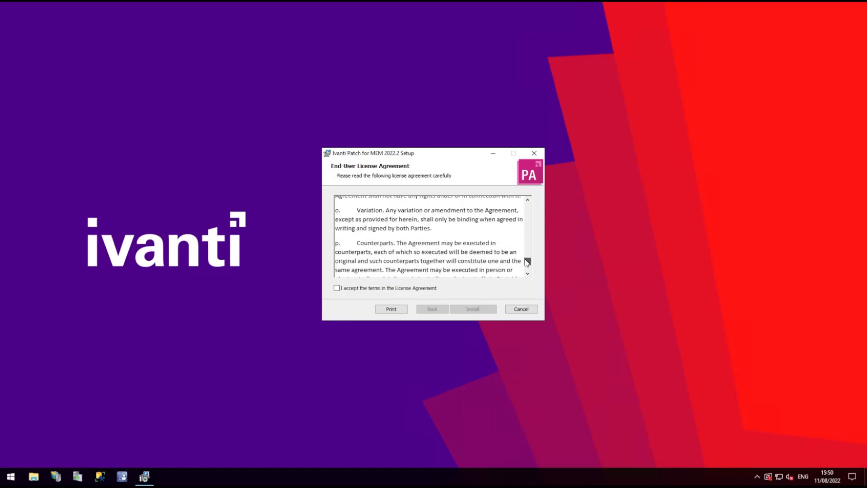
pyautogui.scroll(-3)
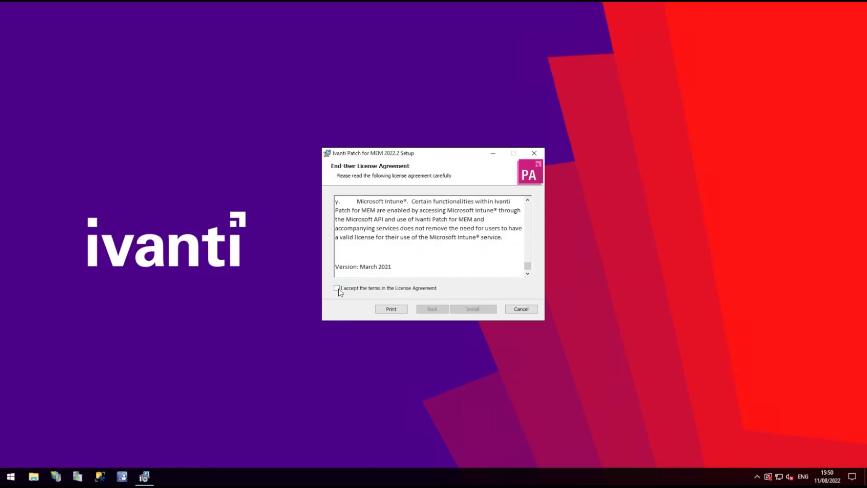
pyautogui.click(336, 287)
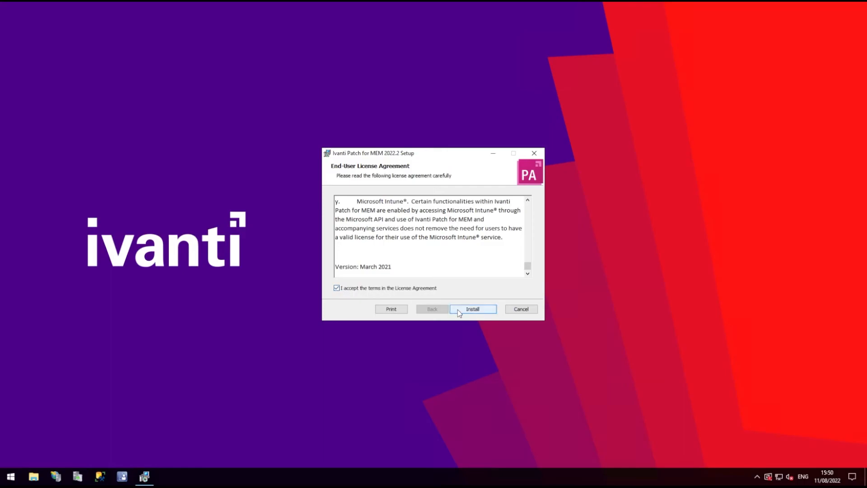
pyautogui.click(472, 308)
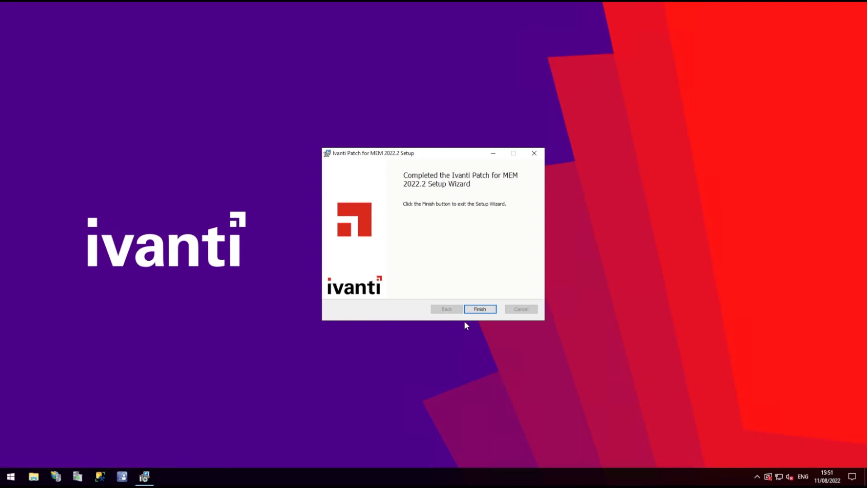
pyautogui.click(480, 309)
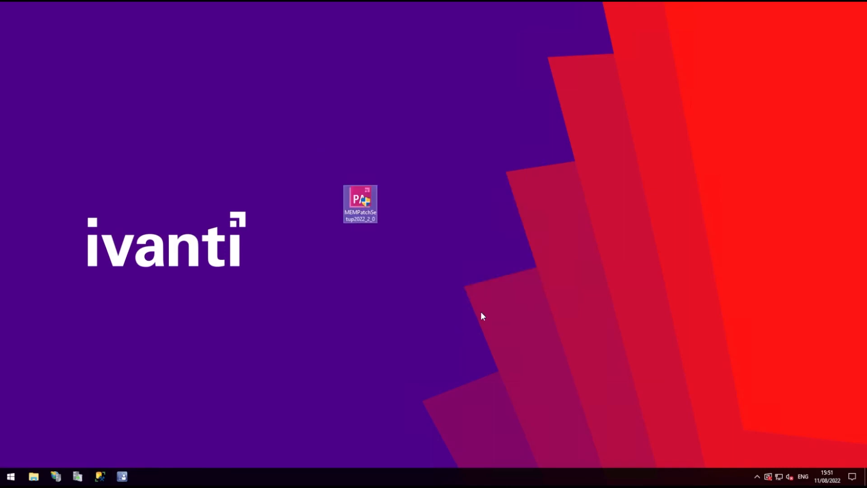